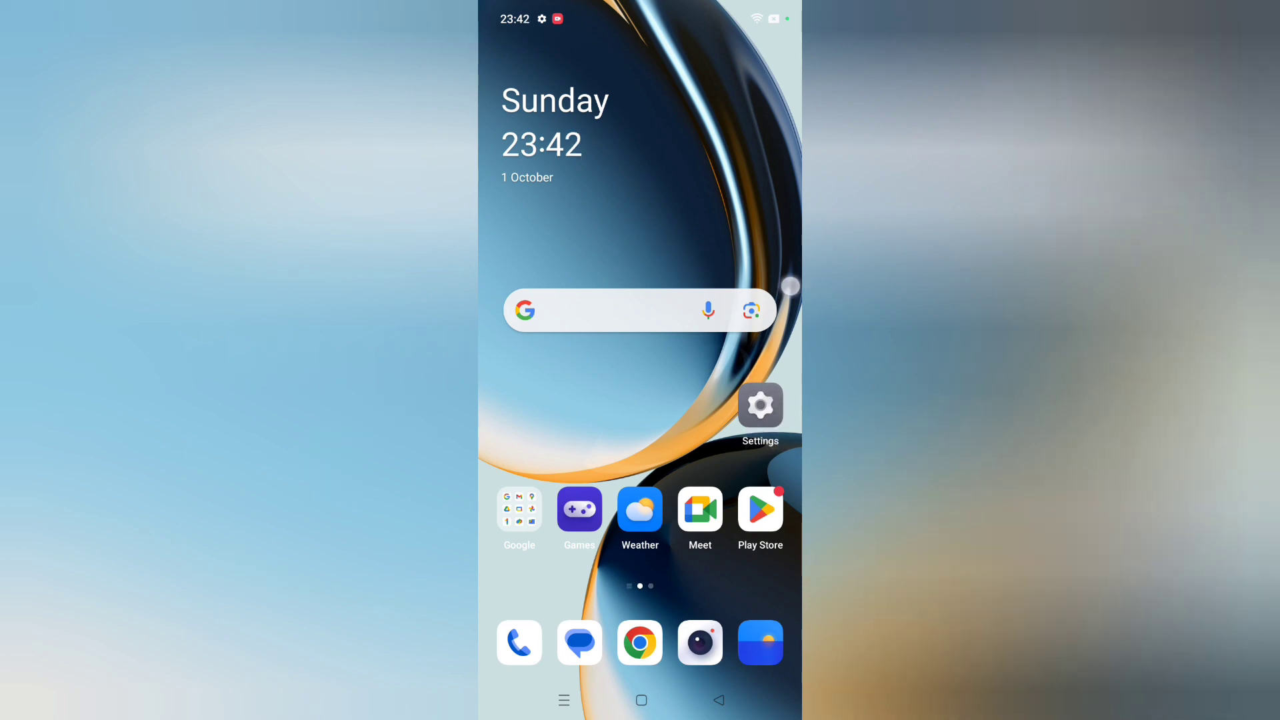
- Launch Settings from the home screen and scroll down to Notification & status bar
{"action": "left_click", "coordinate": [759, 405]}
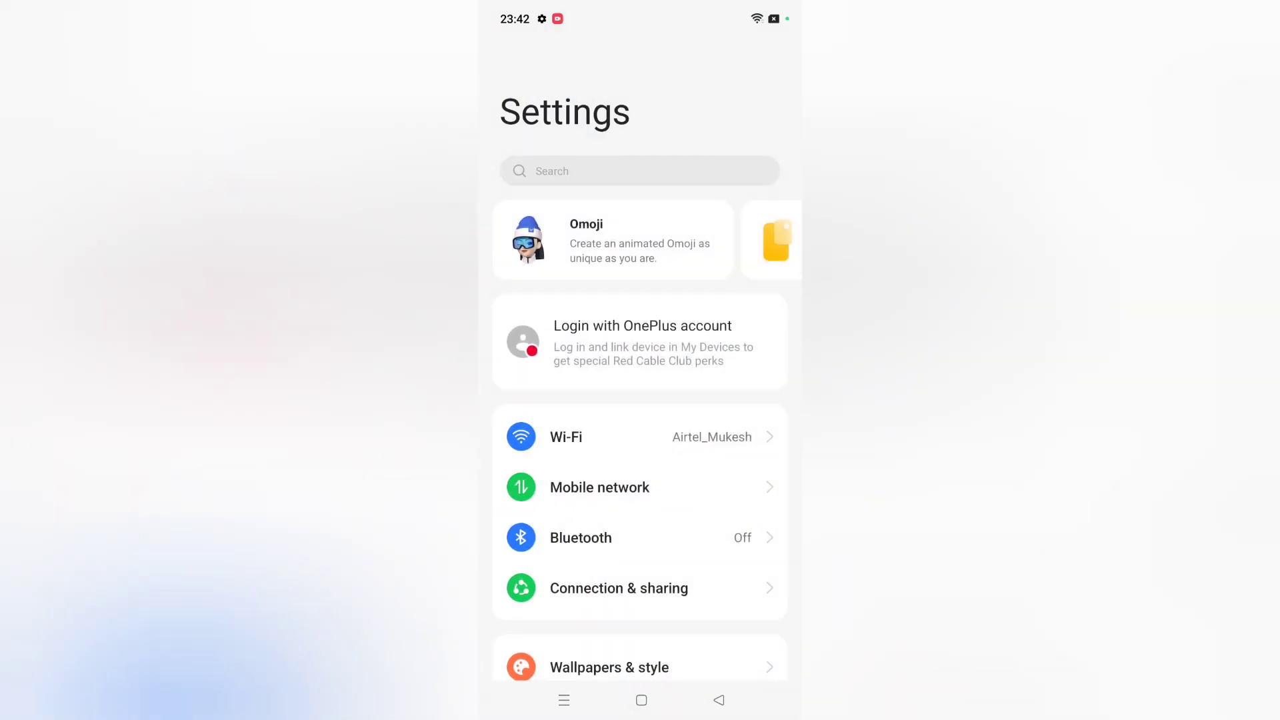
{"action": "scroll", "scroll_direction": "down", "scroll_amount": 3}
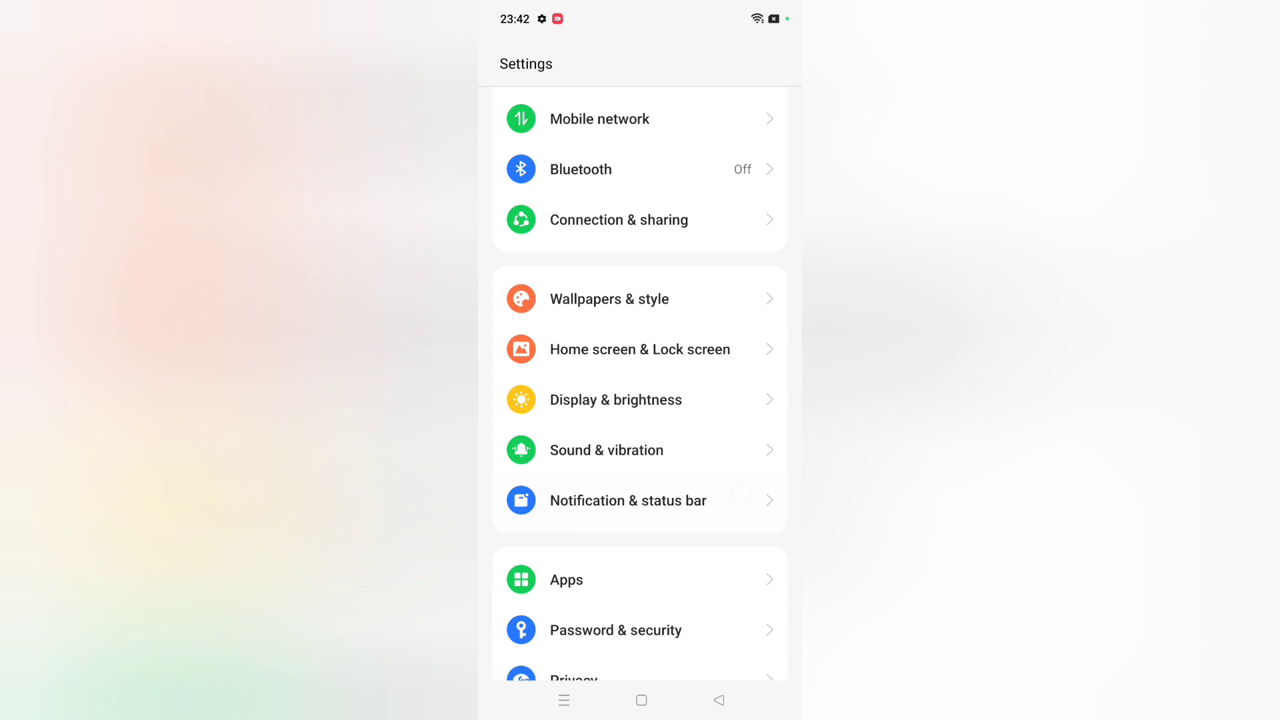
{"action": "scroll", "scroll_direction": "down", "scroll_amount": 3}
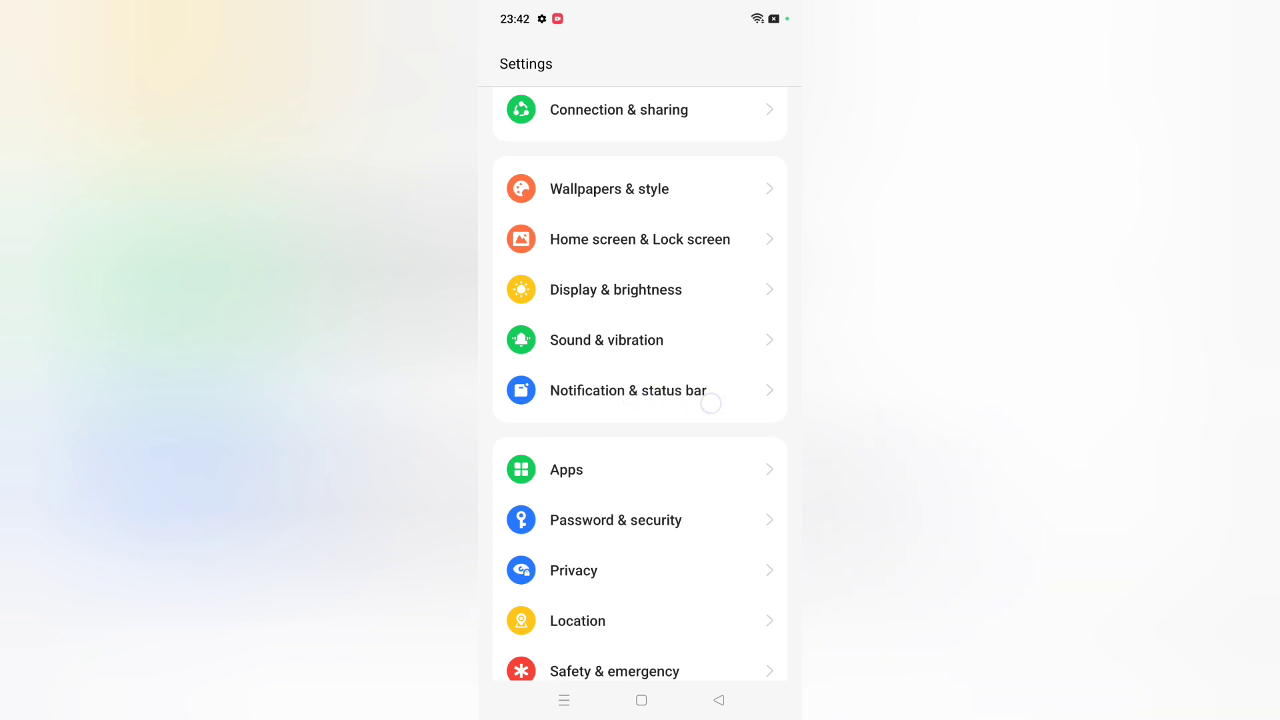
- Enter Notification & status bar and reach the Status bar page with battery options
{"action": "left_click", "coordinate": [628, 391]}
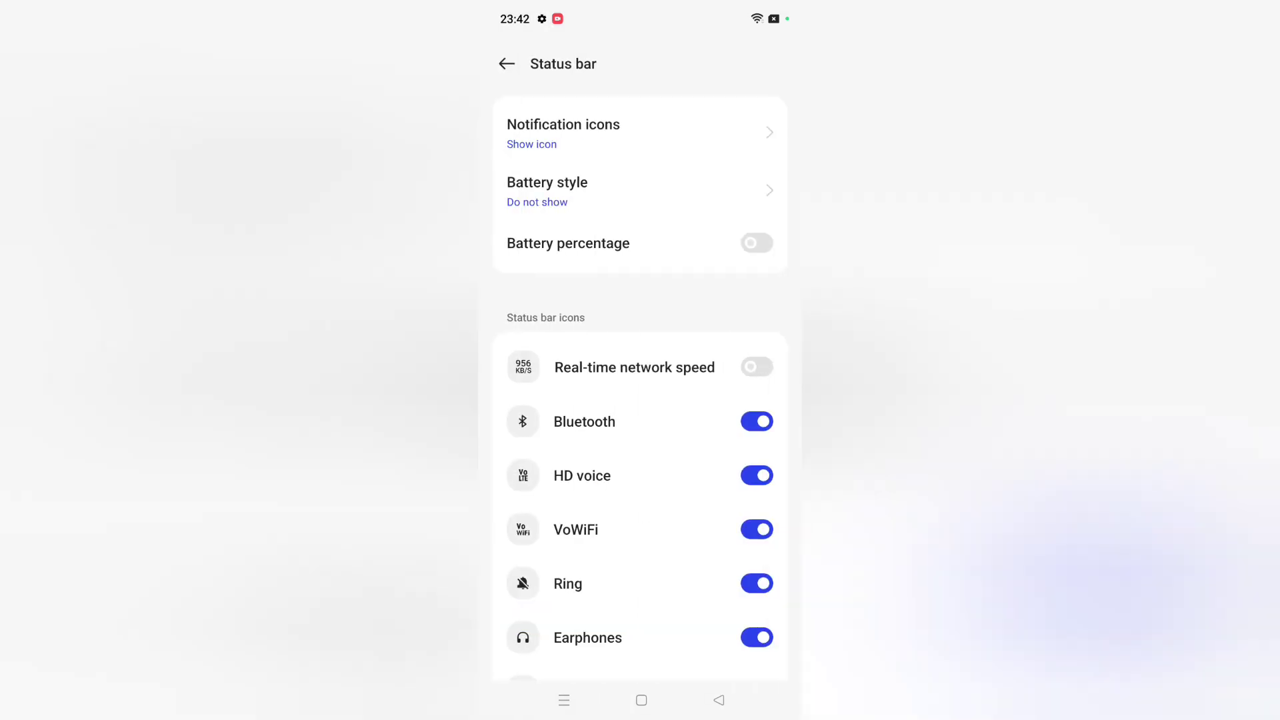
{"action": "left_click", "coordinate": [664, 129]}
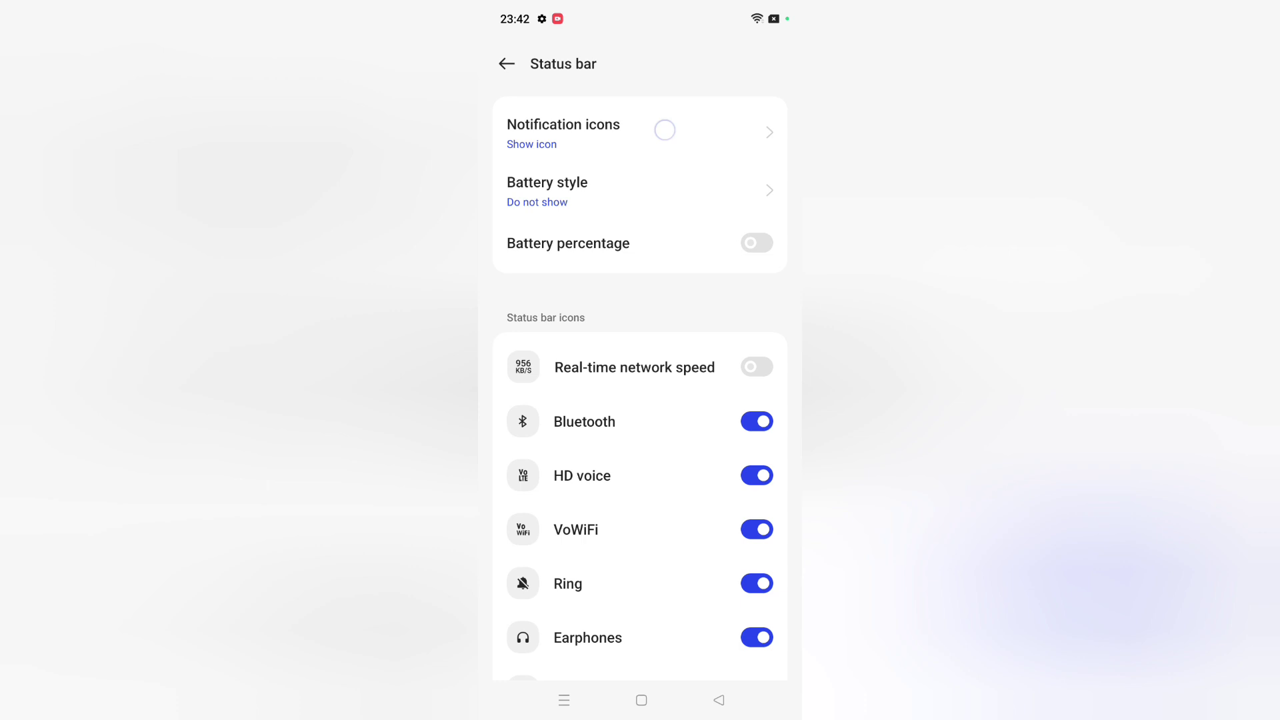
{"action": "left_click", "coordinate": [665, 130]}
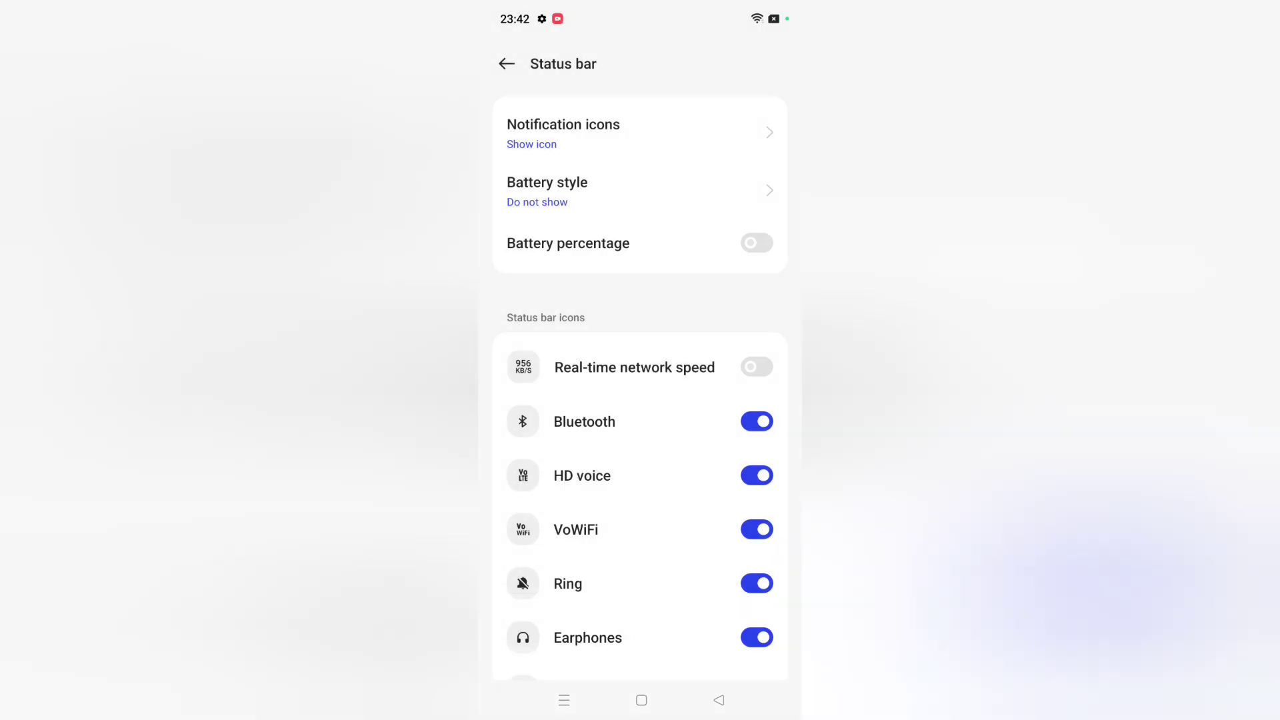
- Compare Horizontal and Vertical battery icon styles and keep Vertical
{"action": "left_click", "coordinate": [642, 193]}
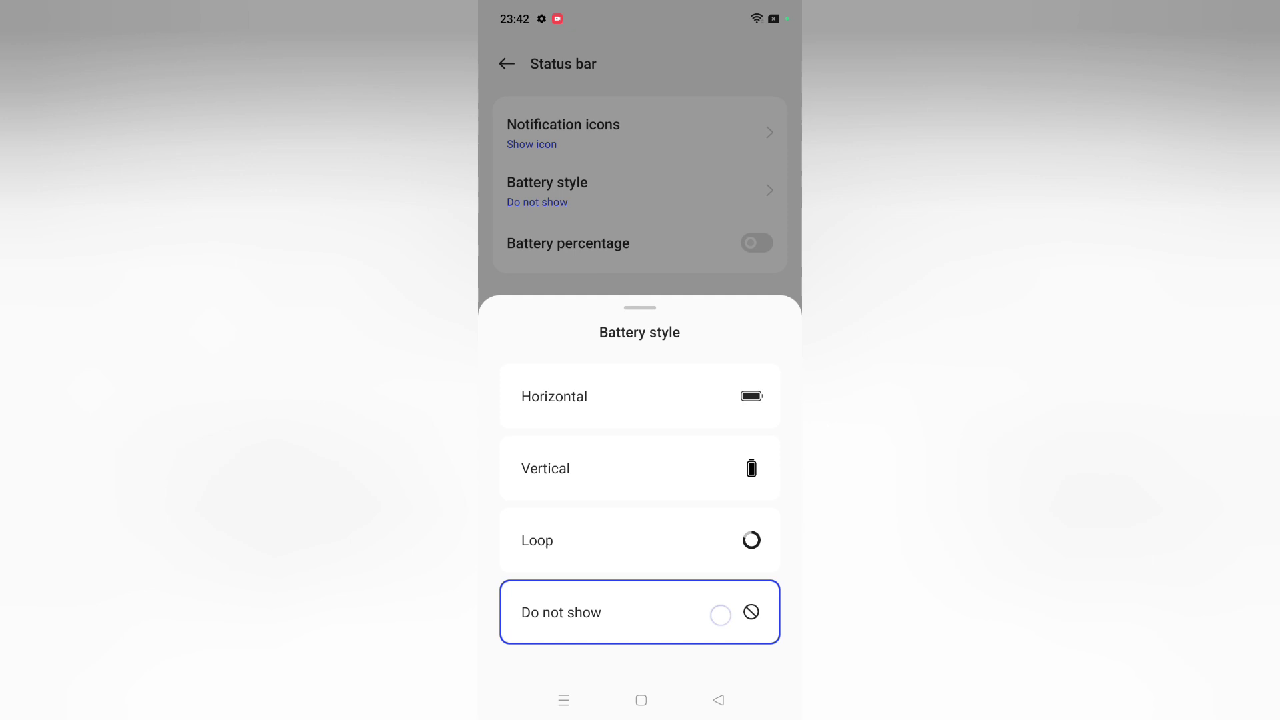
{"action": "left_click", "coordinate": [639, 397]}
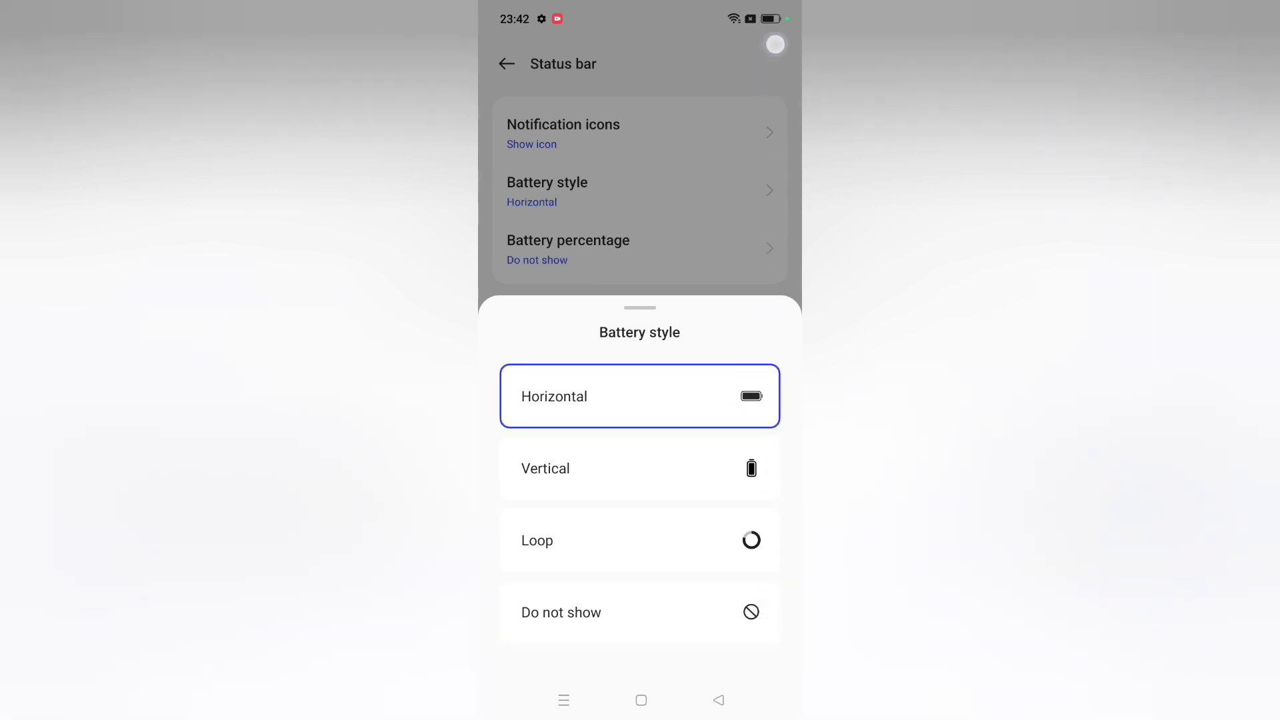
{"action": "left_click", "coordinate": [639, 468]}
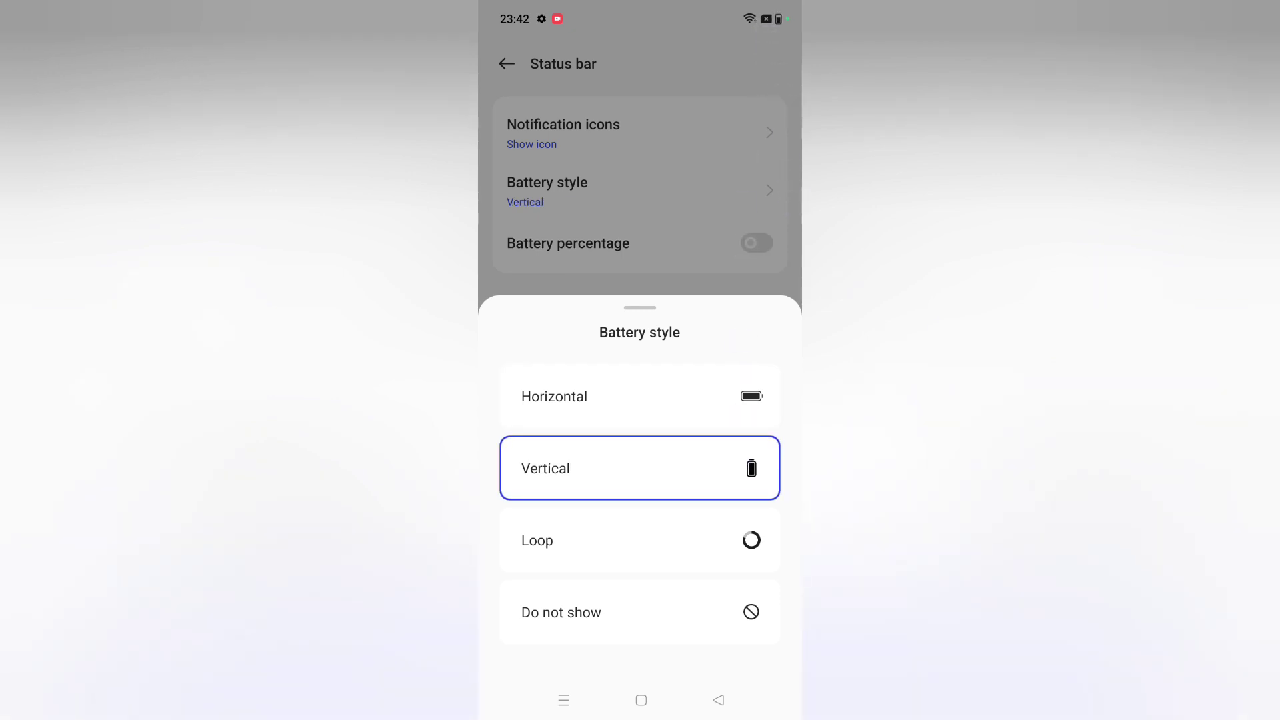
{"action": "left_click", "coordinate": [639, 396]}
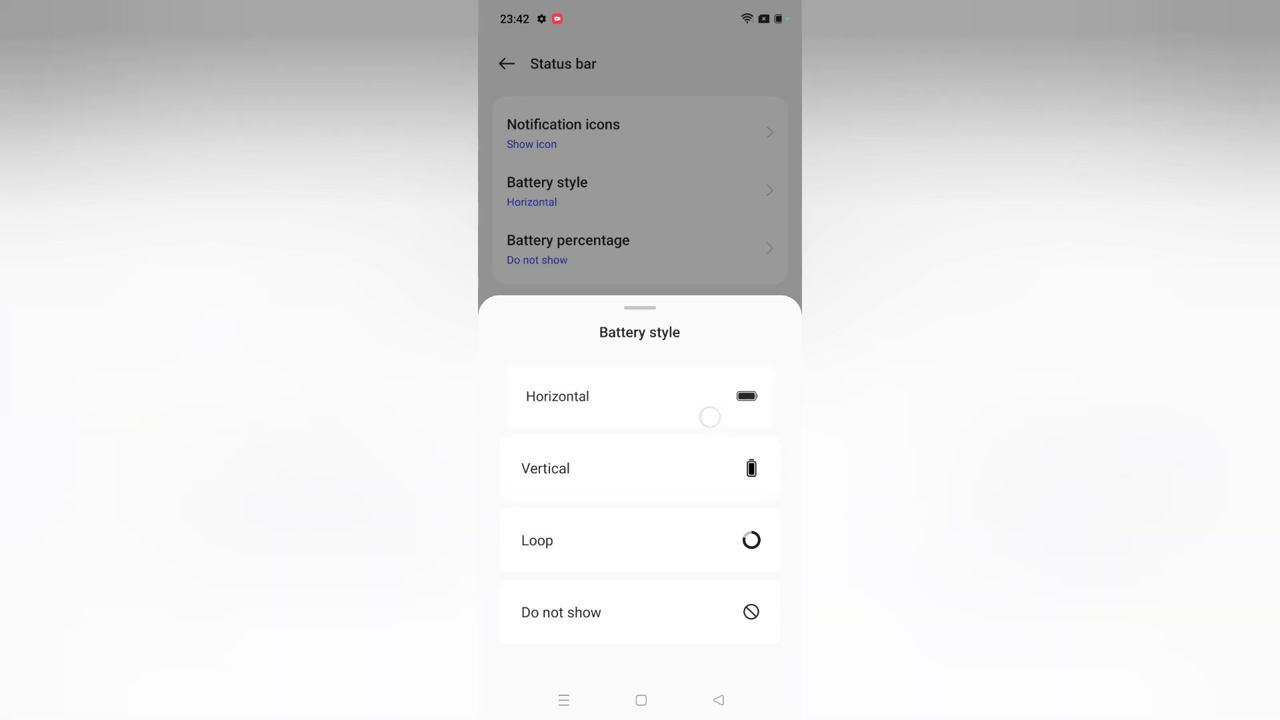
{"action": "left_click", "coordinate": [639, 468]}
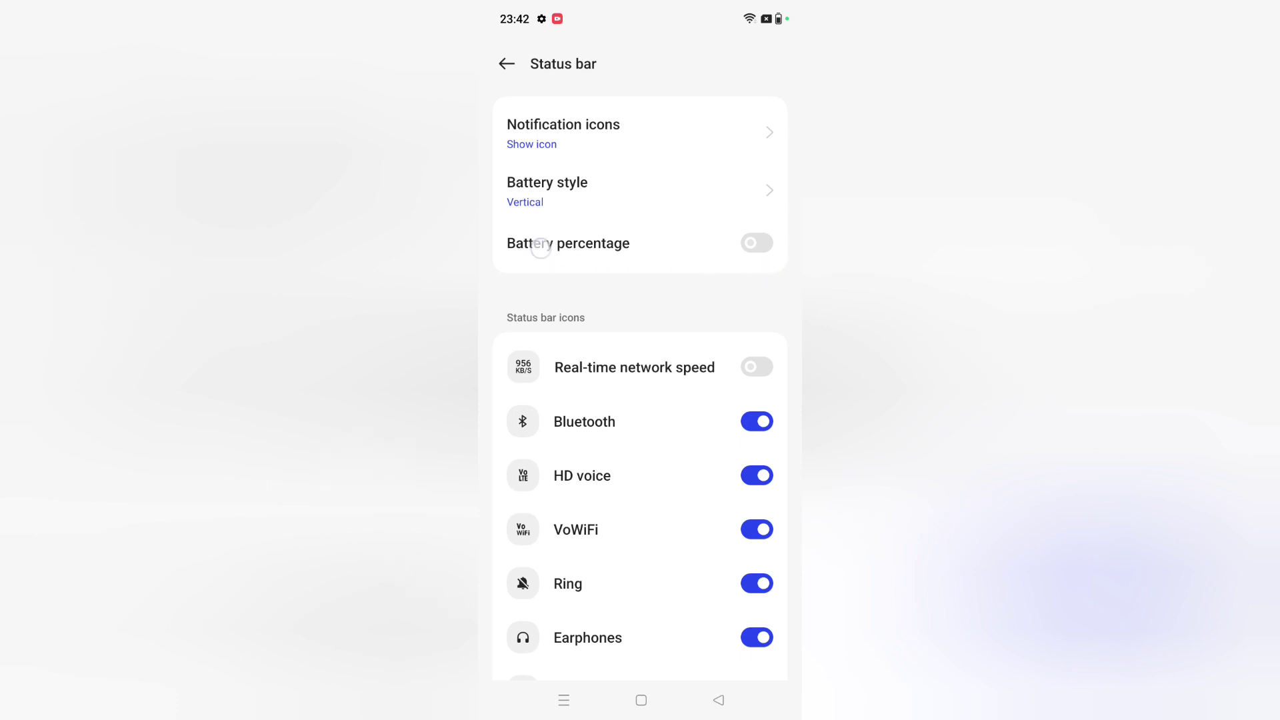
- Switch Battery percentage on to see 70% in the status bar, then switch it off and go back
{"action": "left_click", "coordinate": [755, 243]}
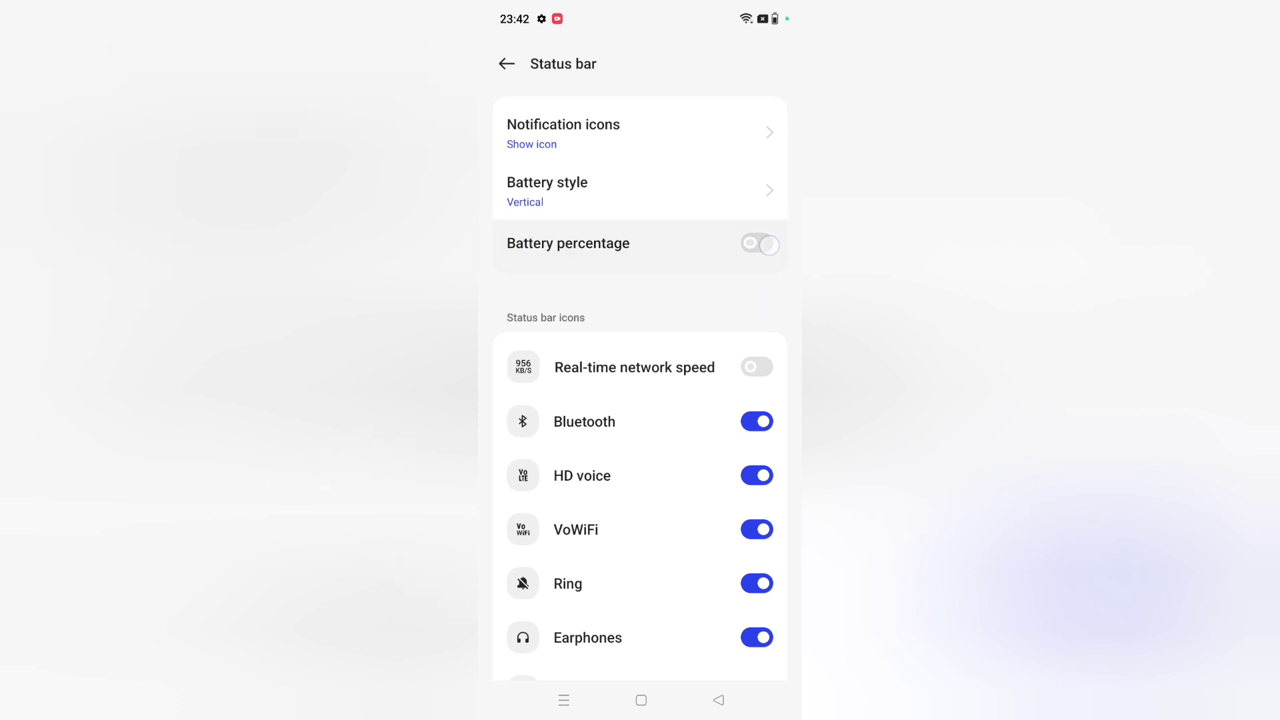
{"action": "left_click", "coordinate": [756, 243]}
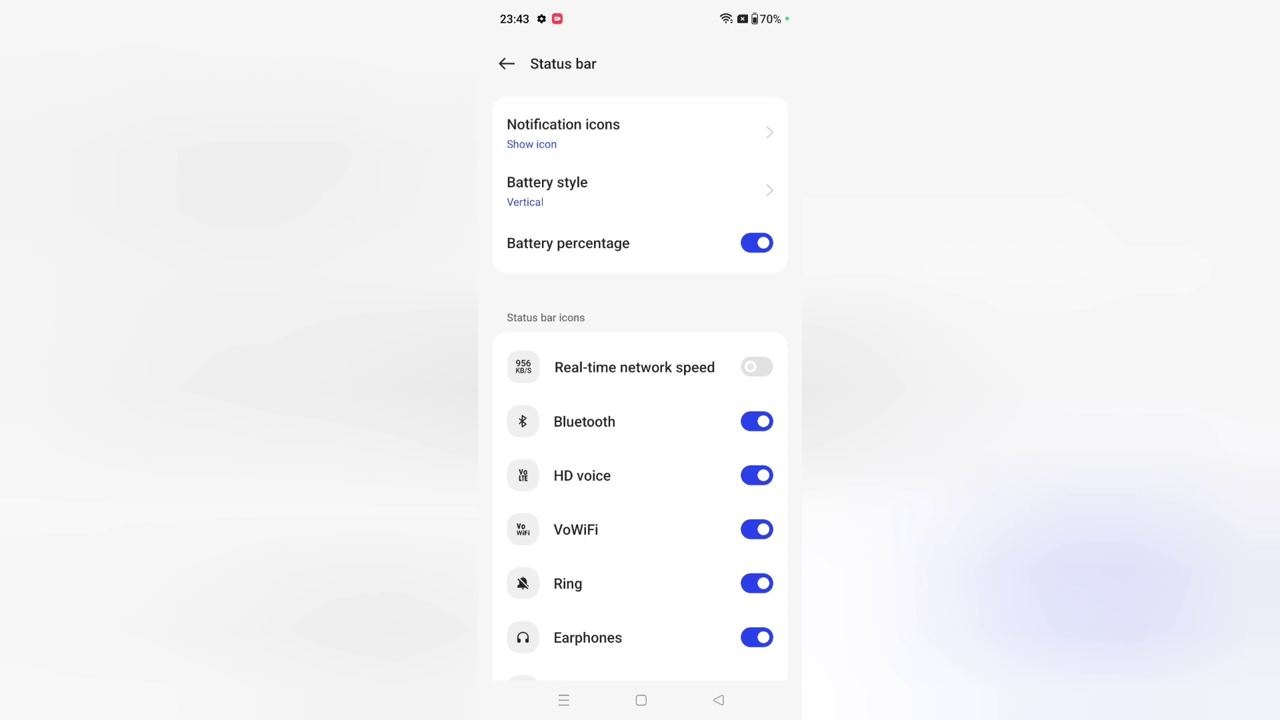
{"action": "left_click", "coordinate": [756, 243]}
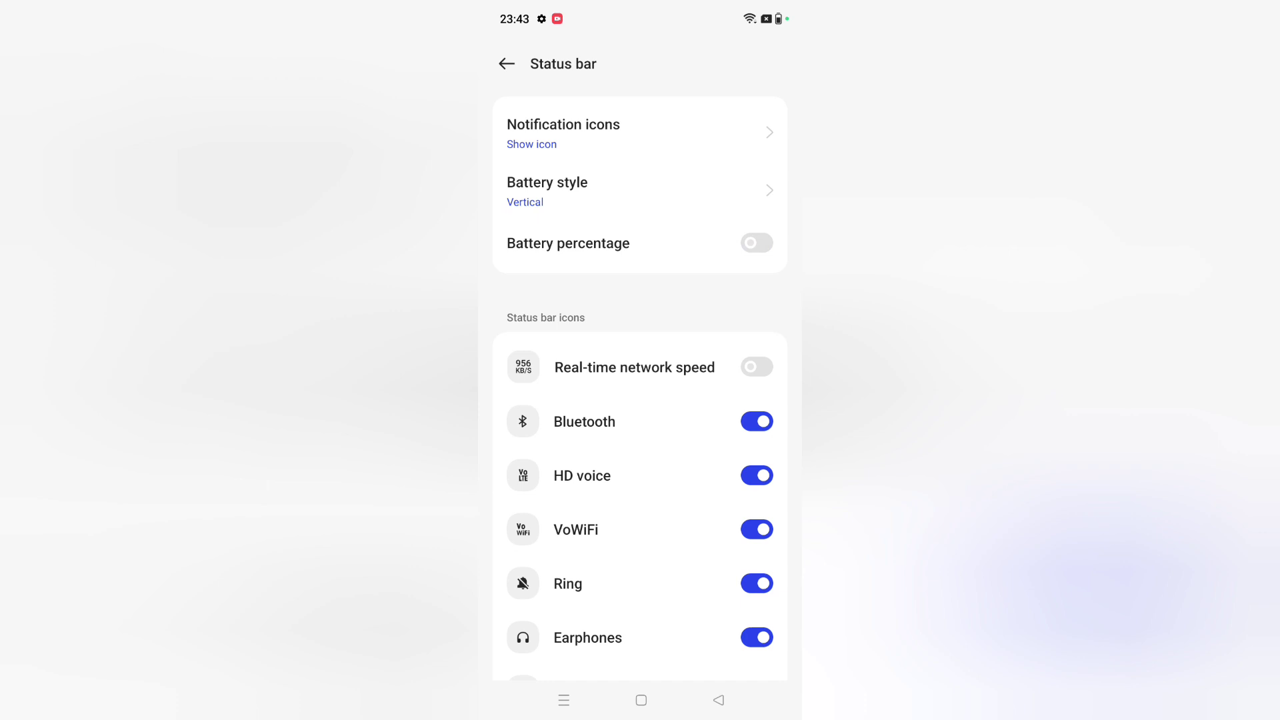
{"action": "left_click", "coordinate": [718, 700]}
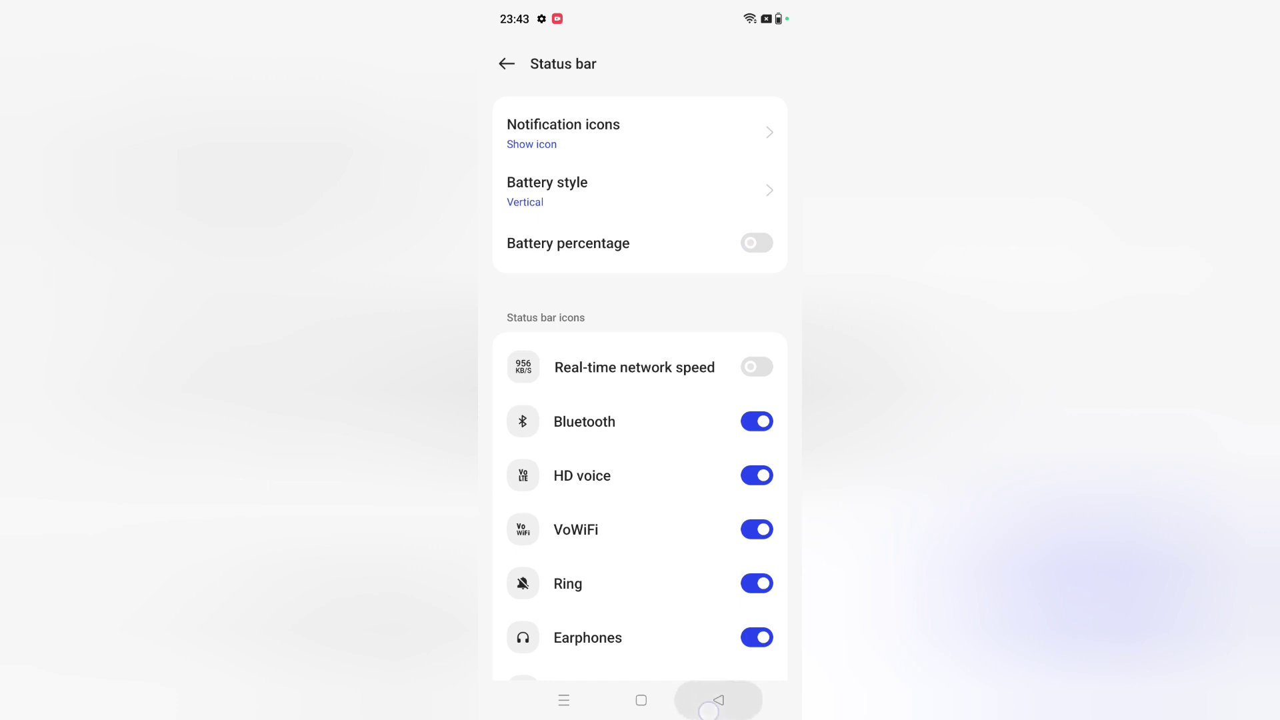
- Exit Settings to the home screen and swipe up to reveal the app drawer
{"action": "left_click", "coordinate": [507, 64]}
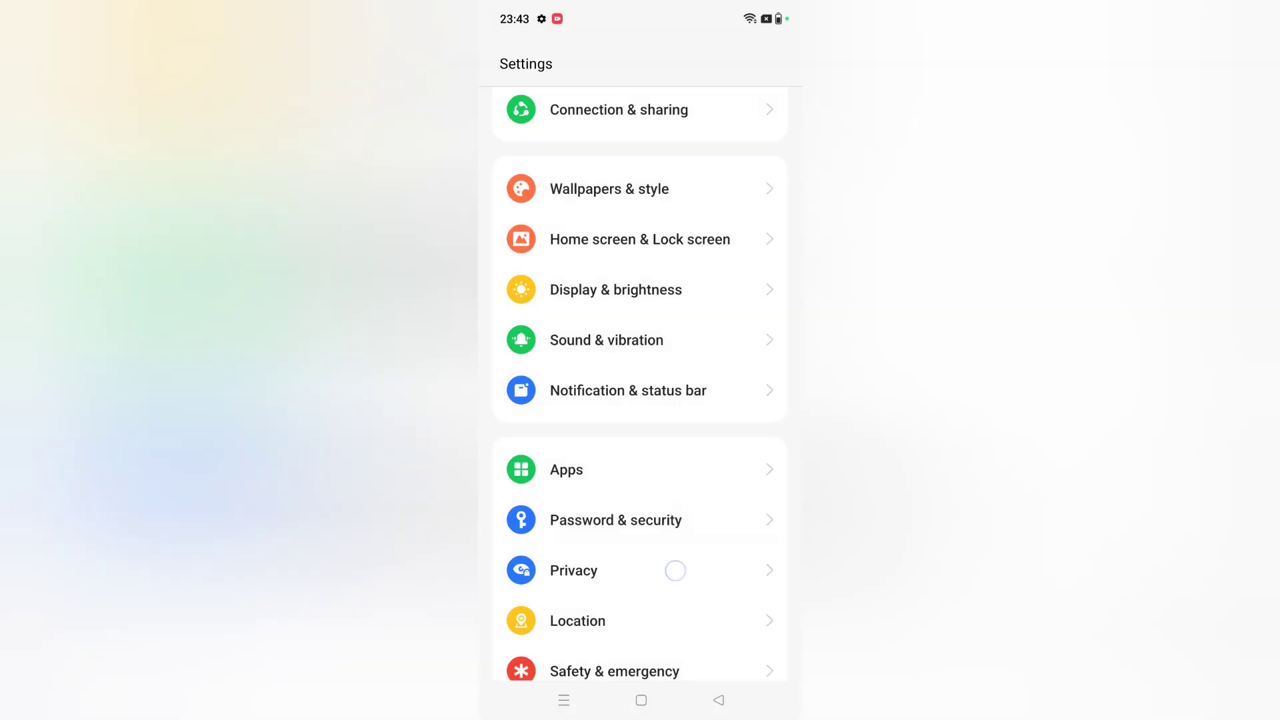
{"action": "left_click", "coordinate": [641, 700]}
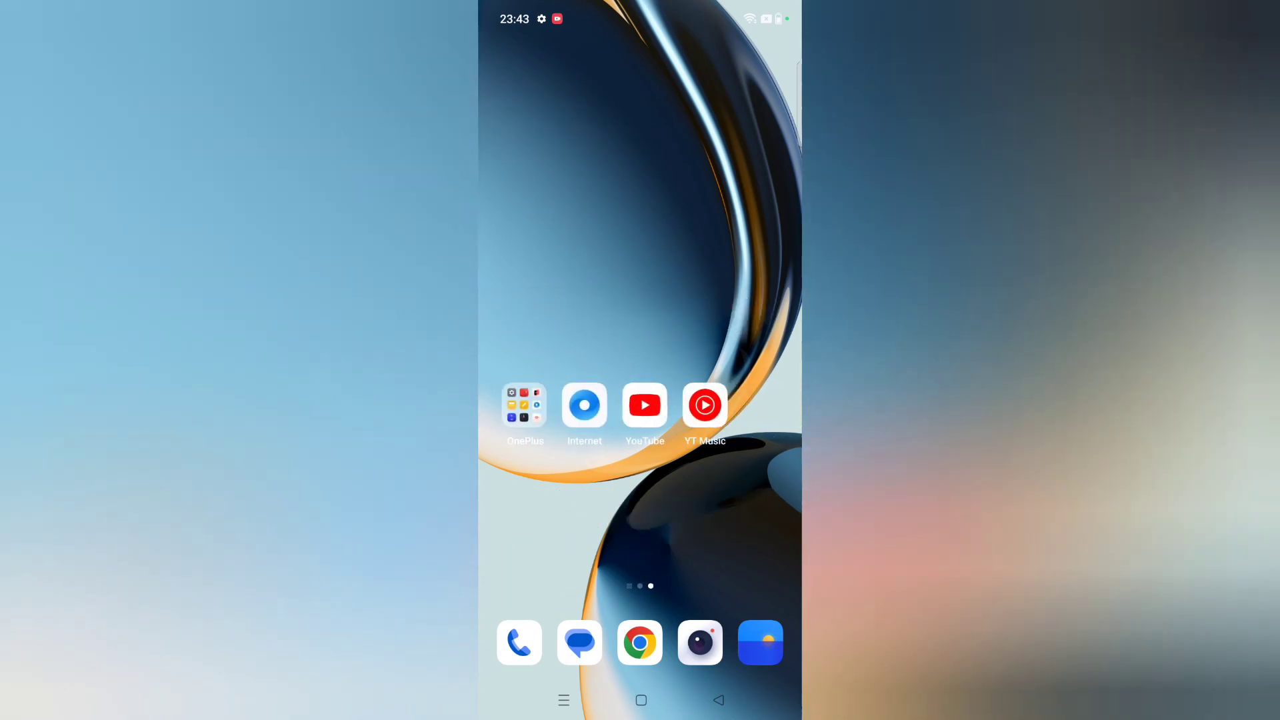
{"action": "scroll", "scroll_direction": "up", "scroll_amount": 3}
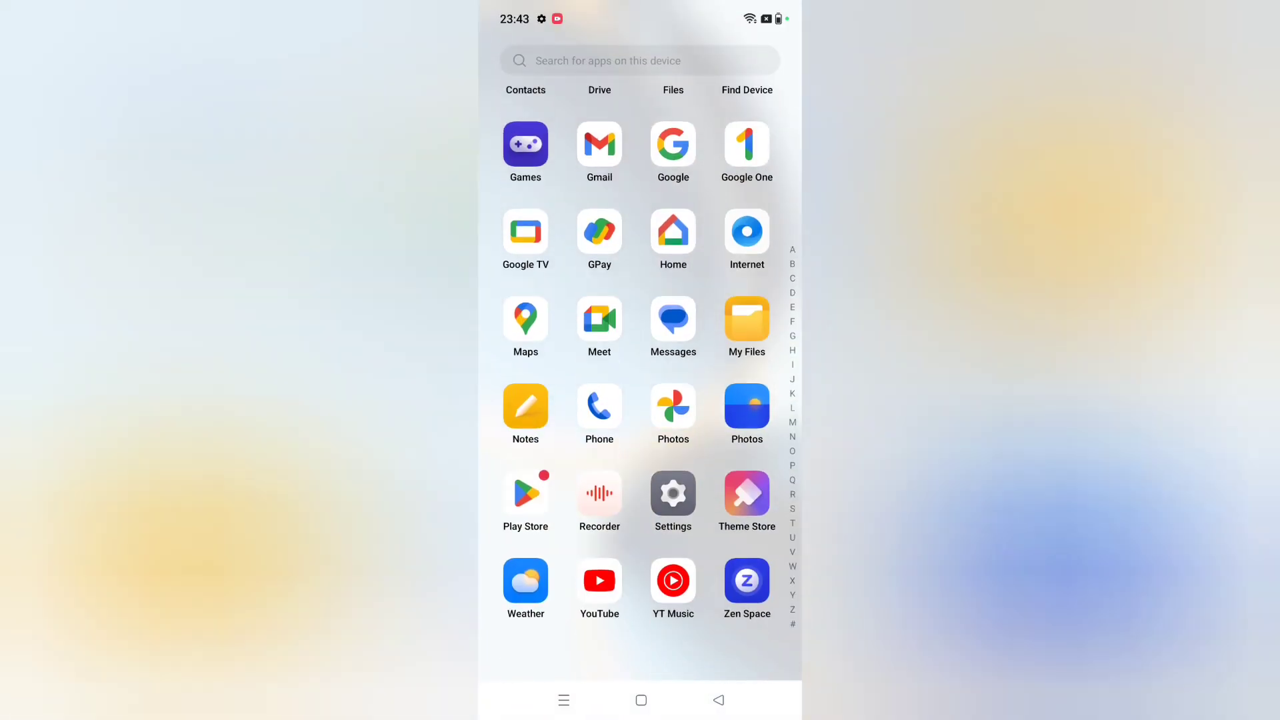